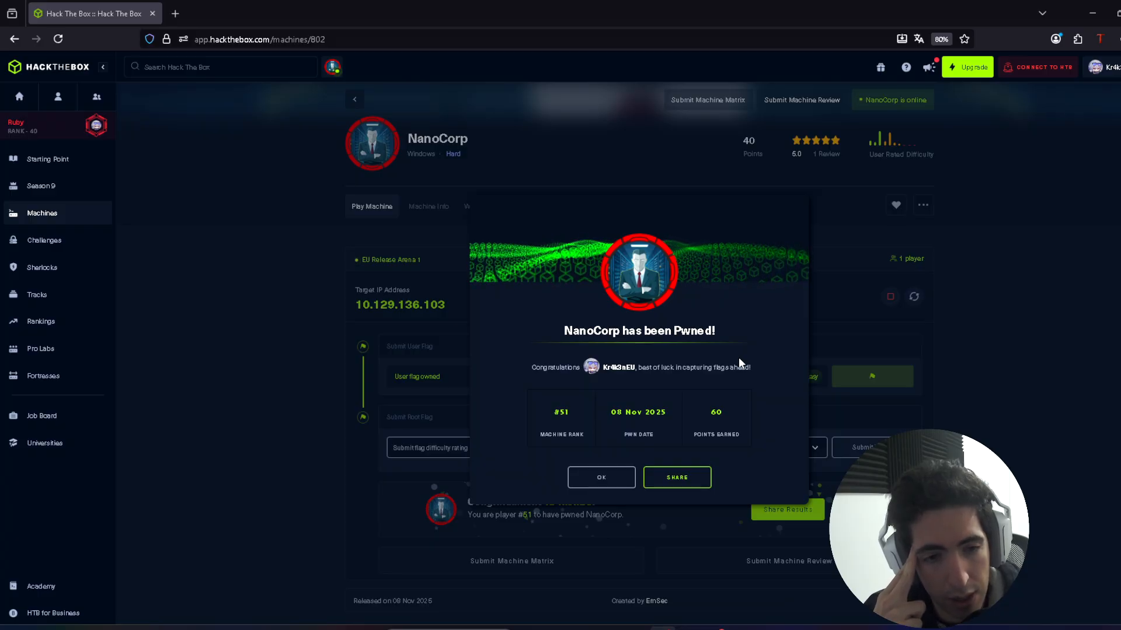
mouse_move(929, 347)
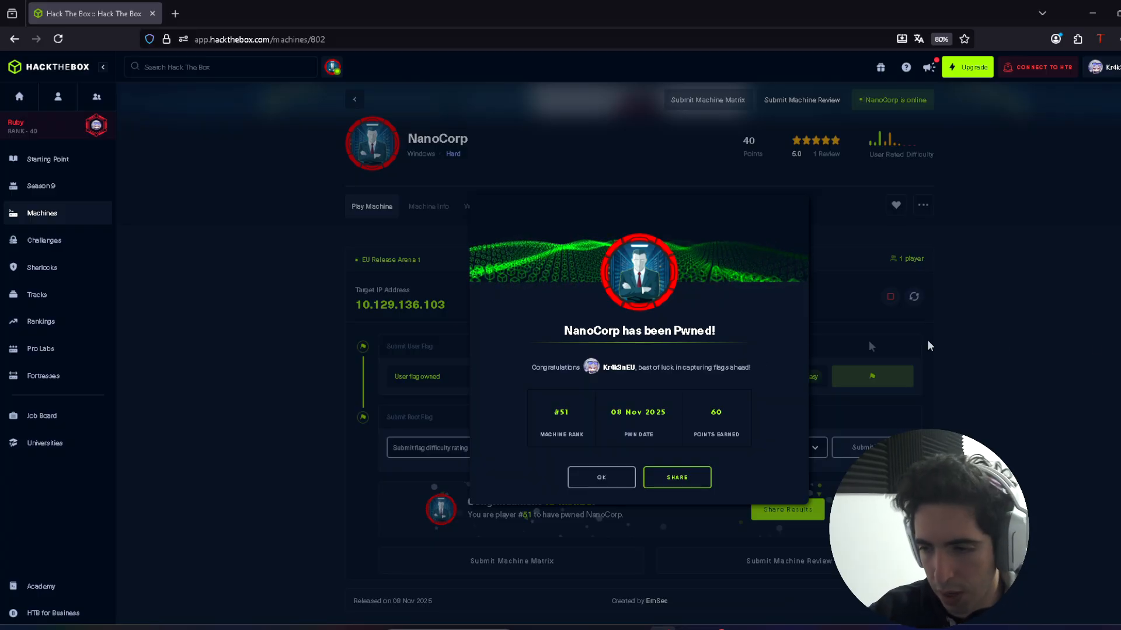
- Dismiss the NanoCorp pwned popup, leaving the machine page with user and root flags owned
left_click(600, 476)
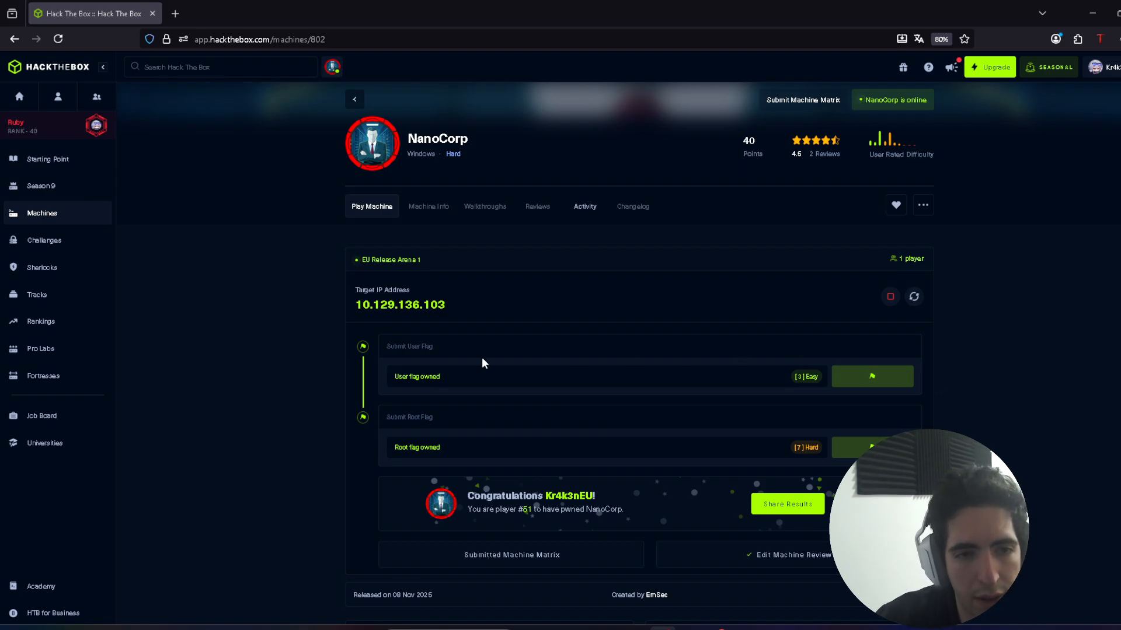
mouse_move(320, 414)
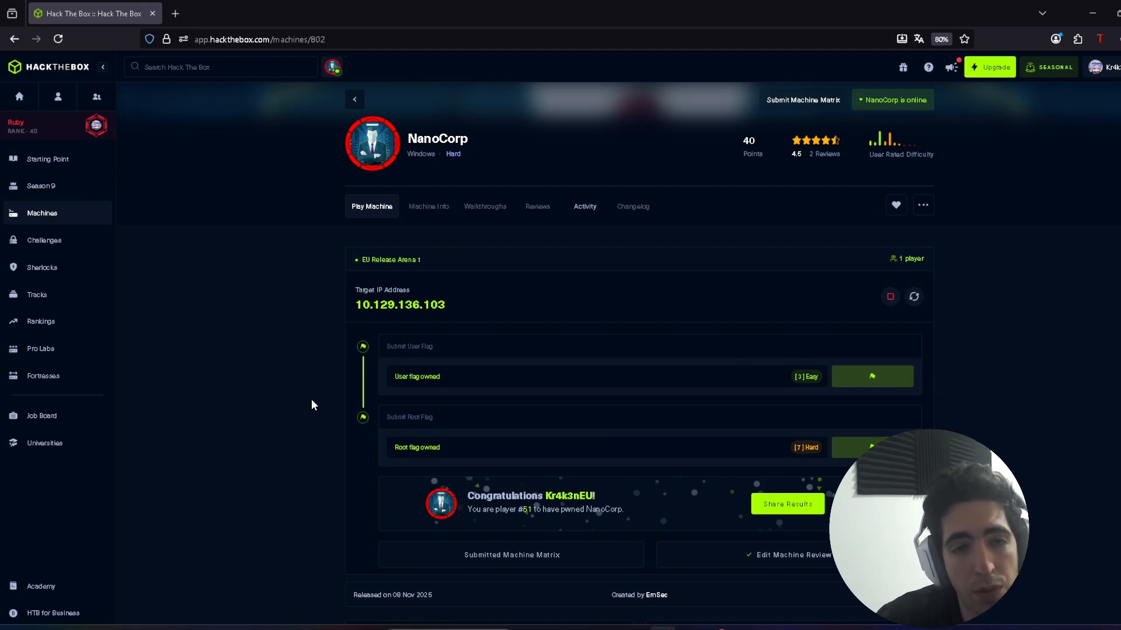
scroll("down", 3)
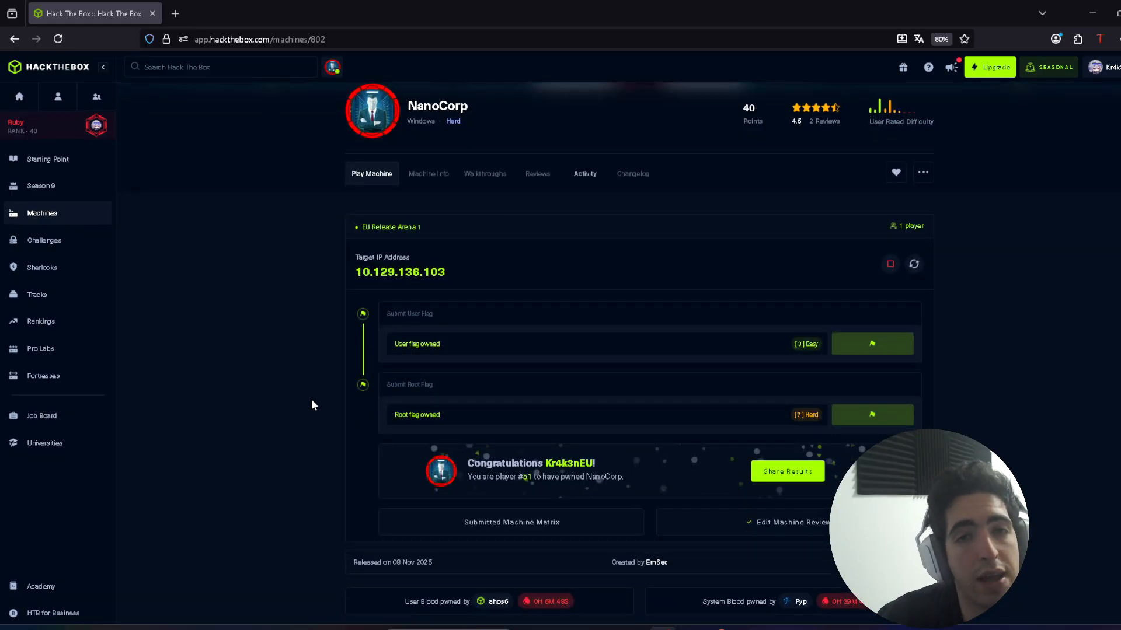